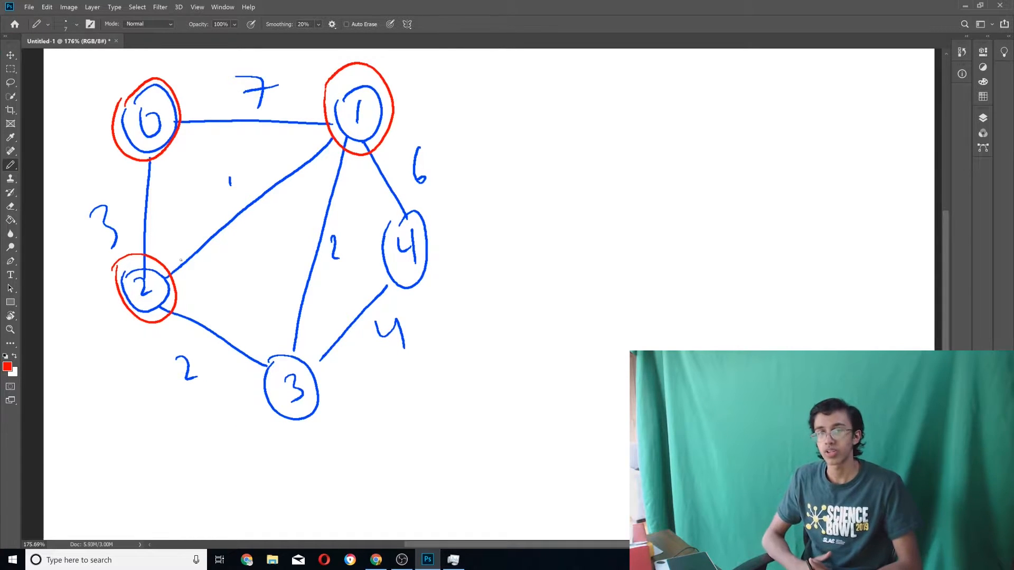
- Scribble red over node 0 to mark it as the visited start node
drag(140, 113, 162, 134)
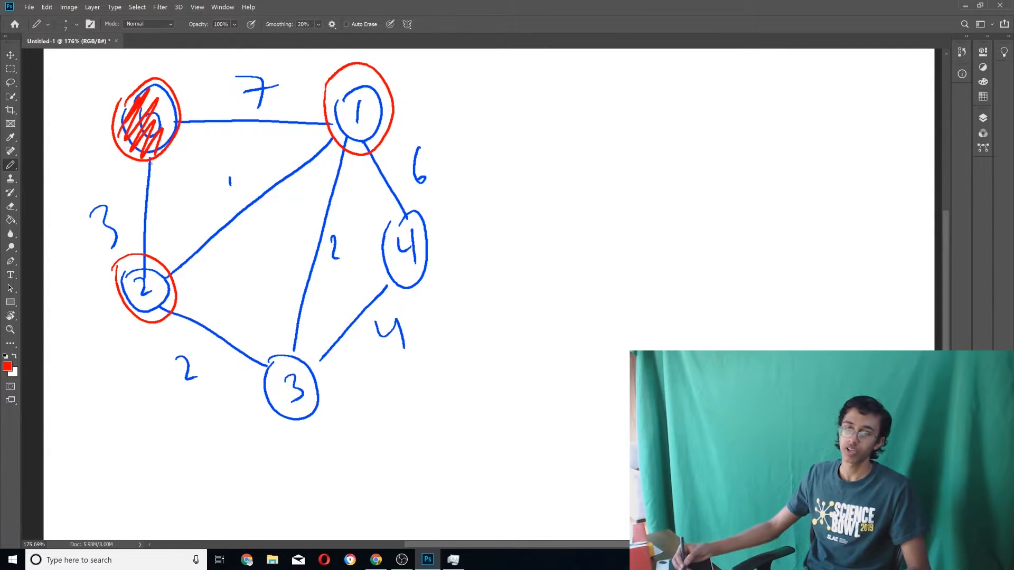
drag(146, 156, 143, 259)
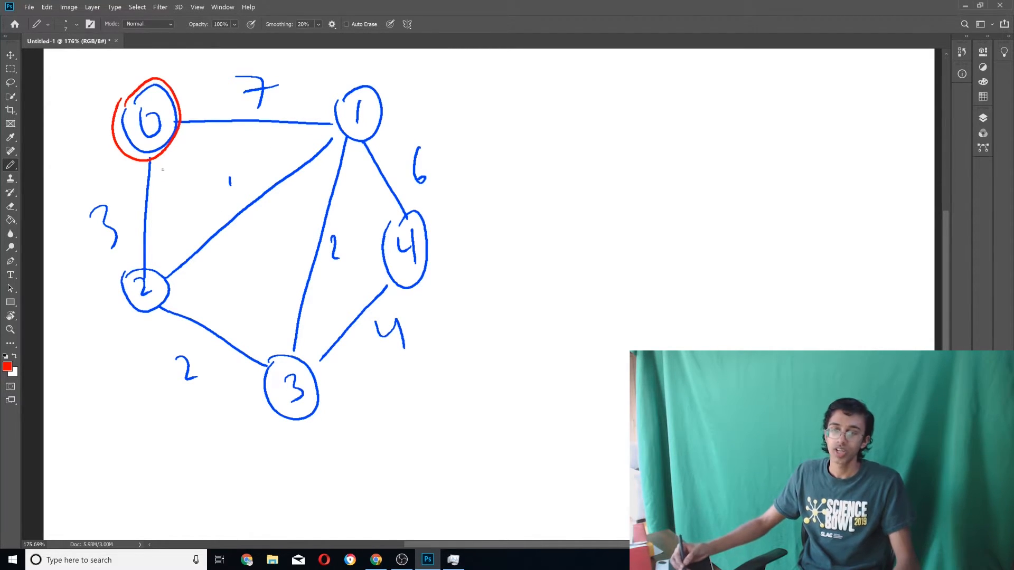
- Trace the weight-3 edge 0–2 in red as a tree edge and move to the browser
drag(150, 155, 140, 278)
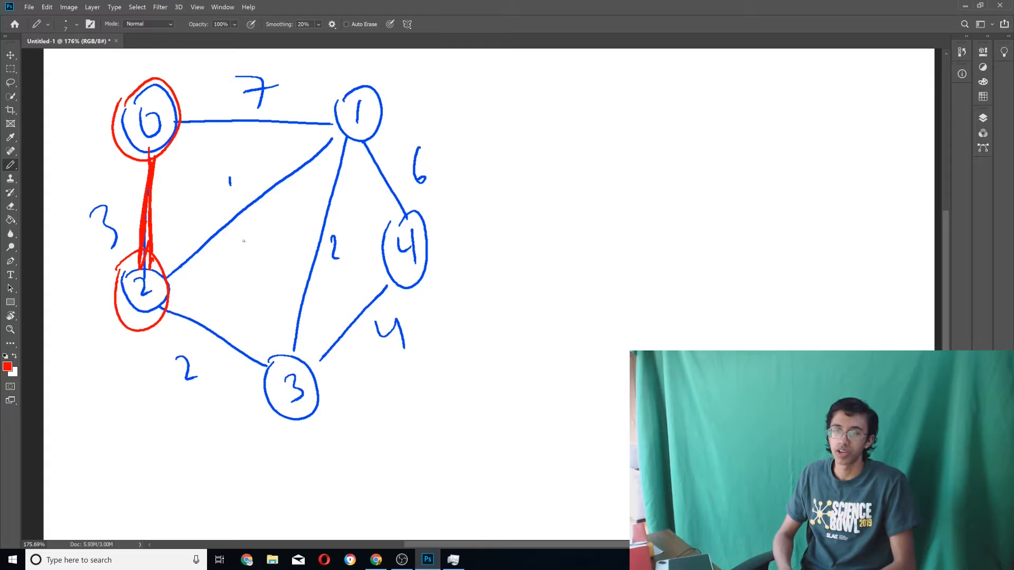
click(375, 560)
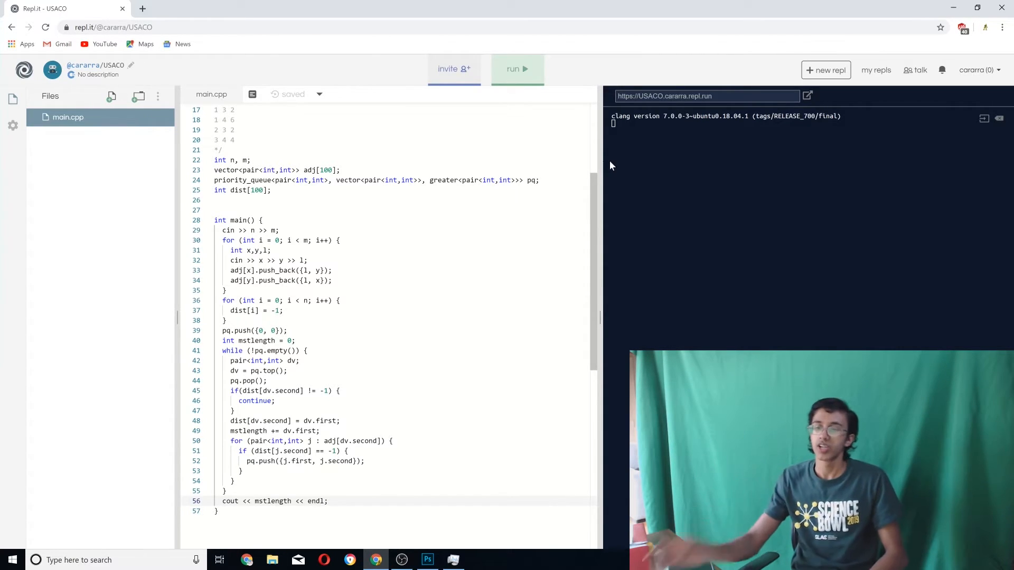
double_click(295, 461)
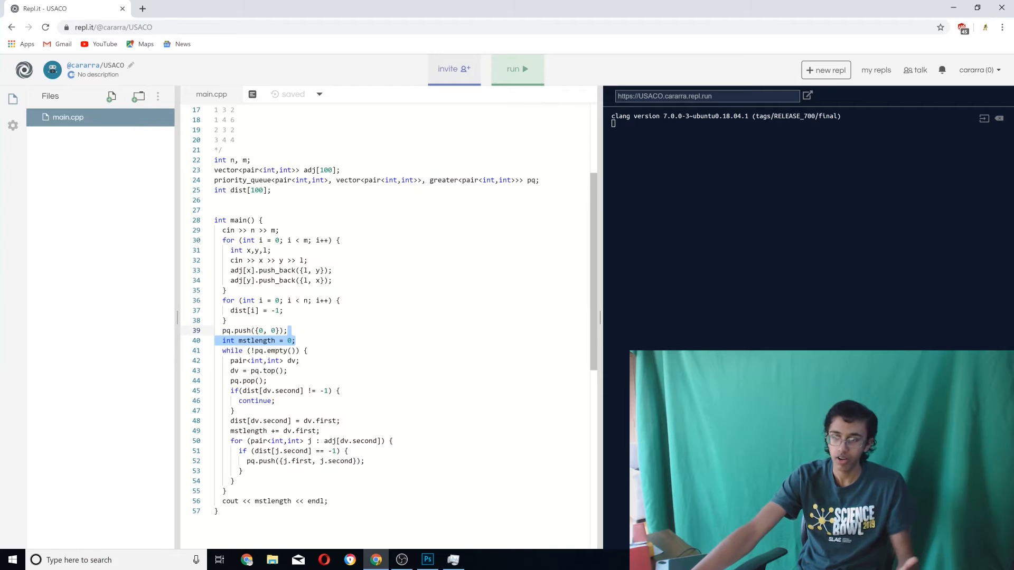
- Run the Prim program on the commented sample graph so the console reports MST length 10
scroll(up, 3)
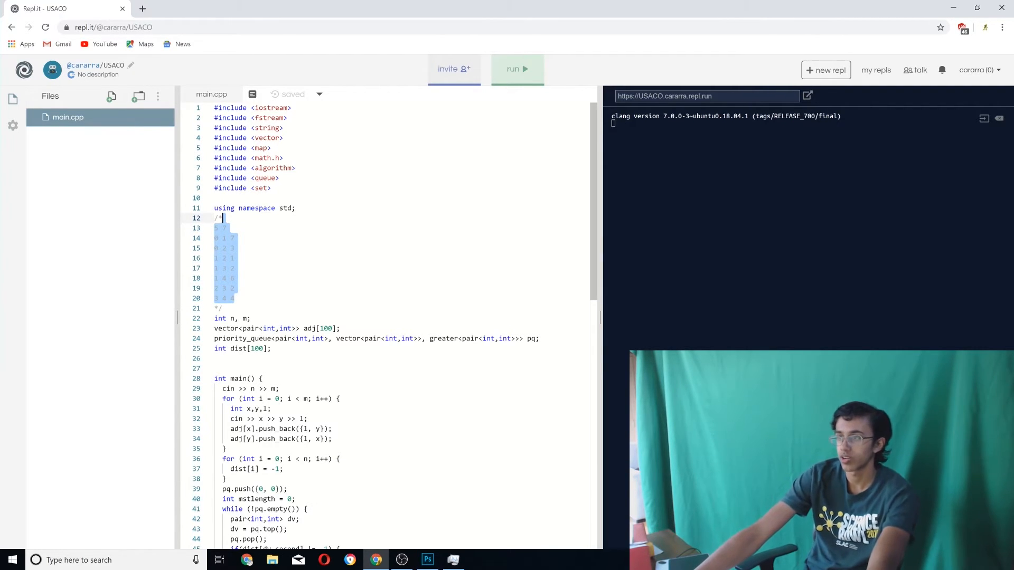
click(517, 70)
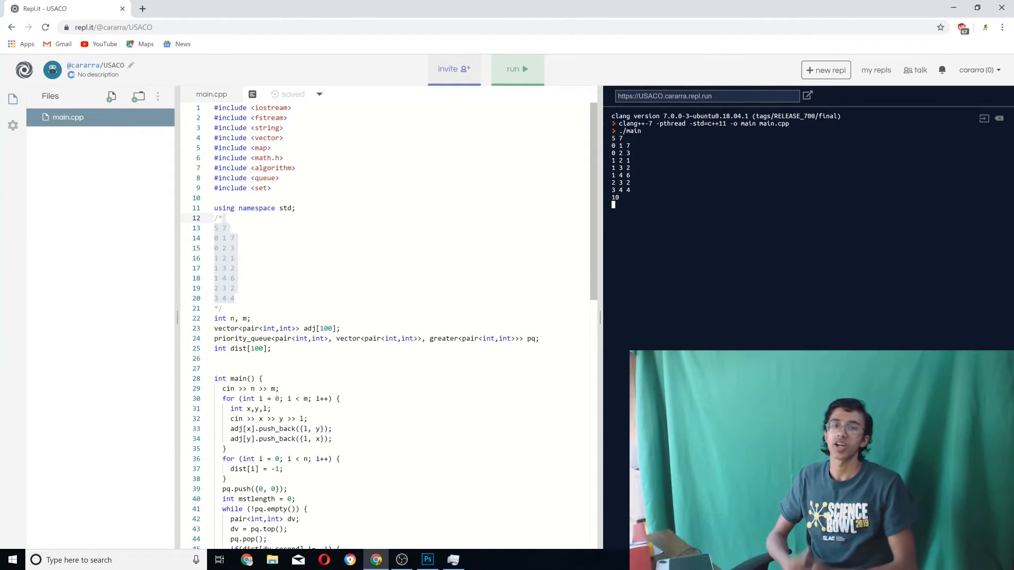
scroll(down, 3)
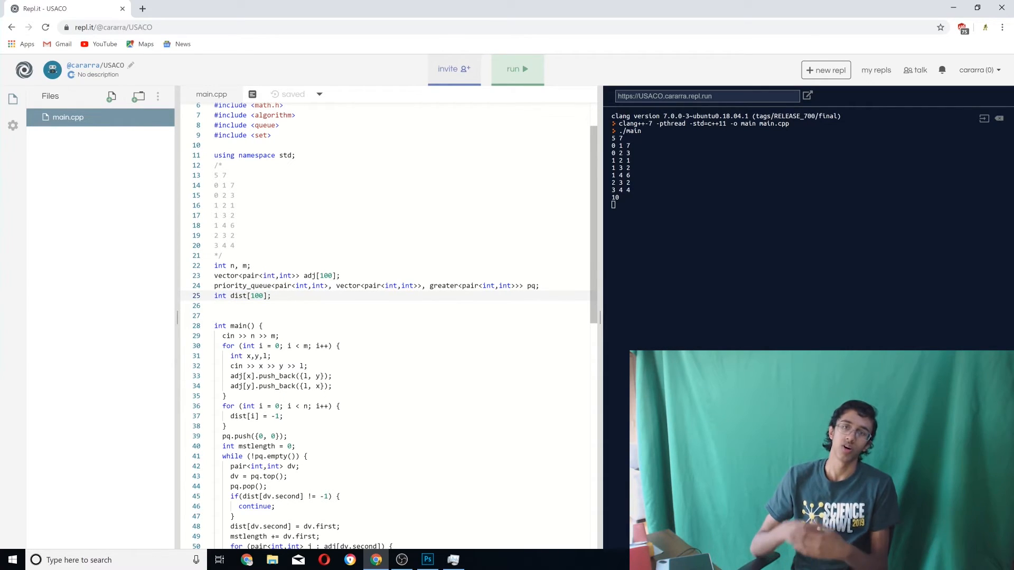
scroll(down, 3)
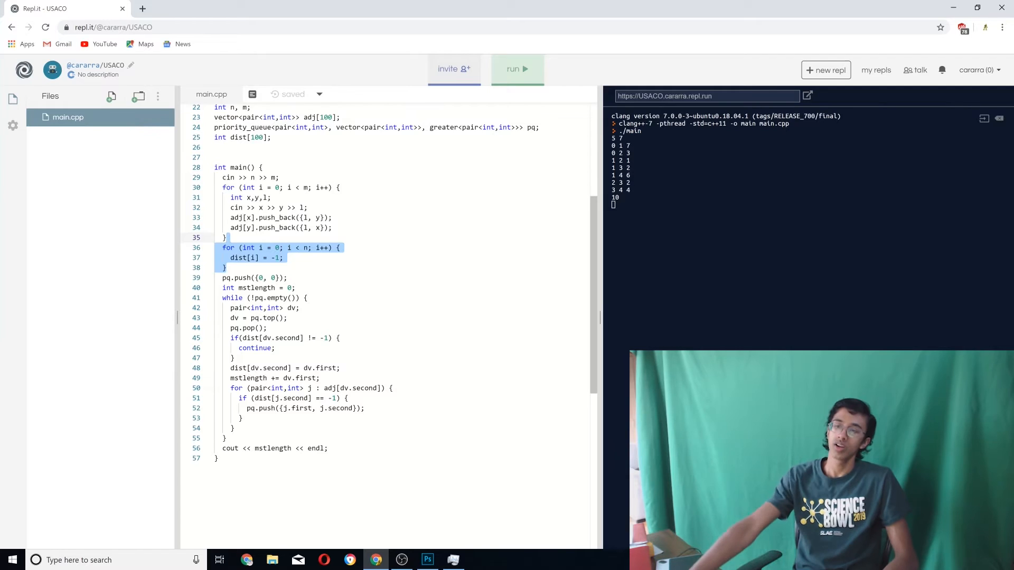
click(256, 278)
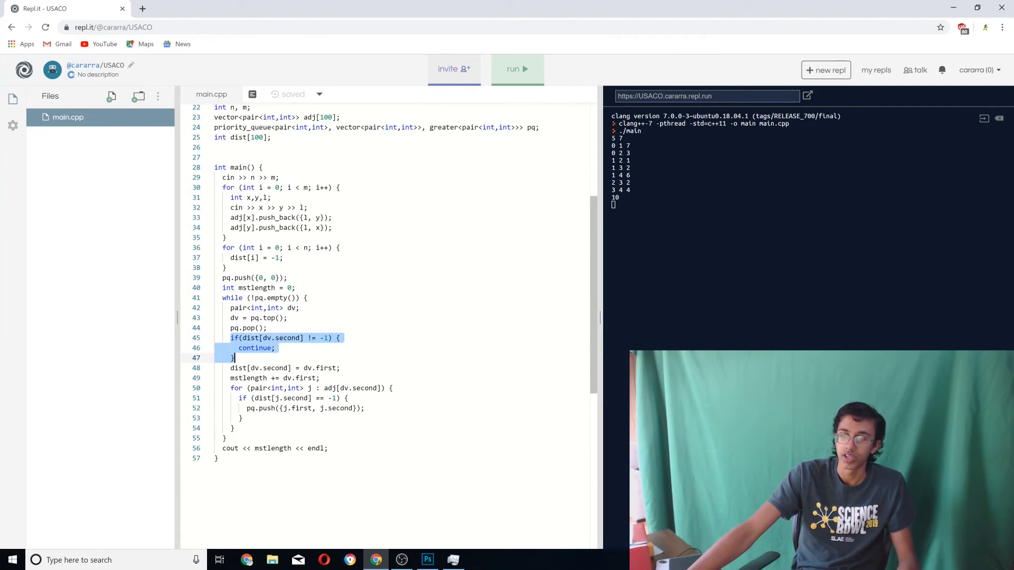
scroll(down, 3)
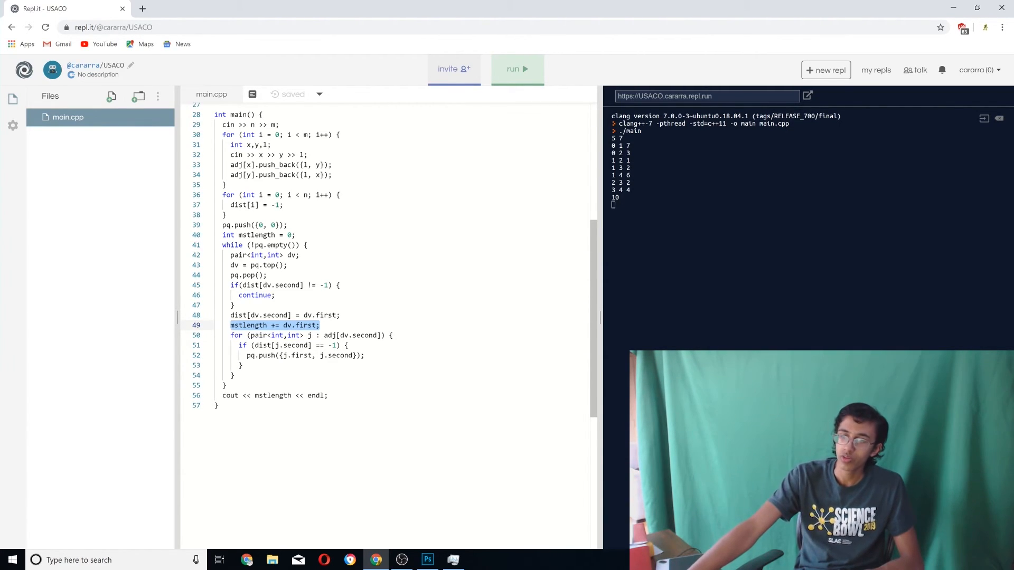
click(319, 326)
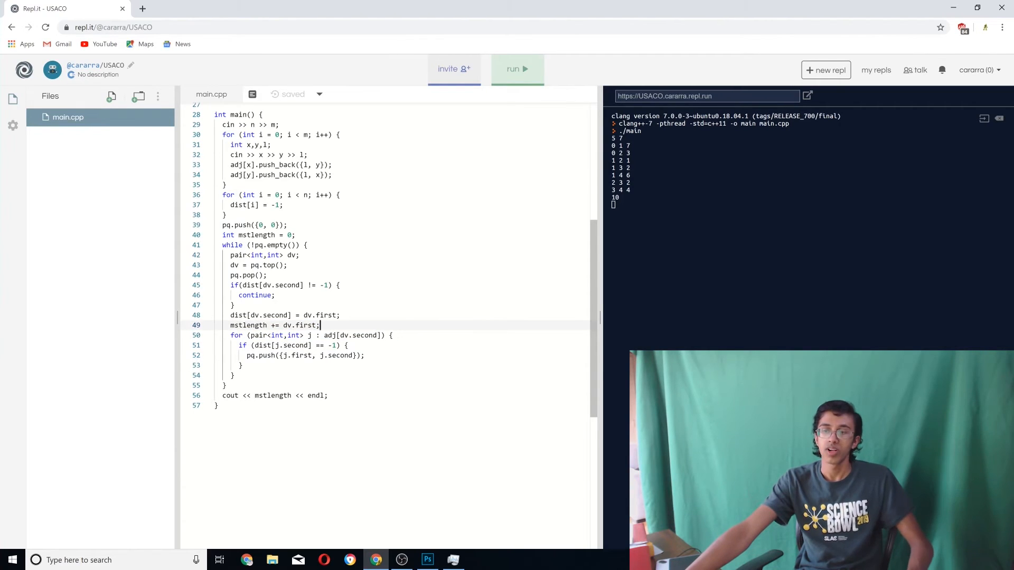